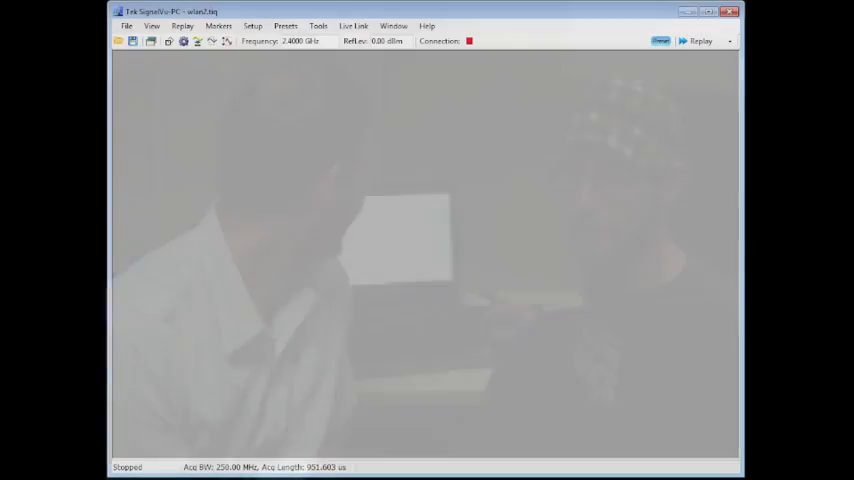
Step: Open the Presets menu to show the preset categories
click(285, 25)
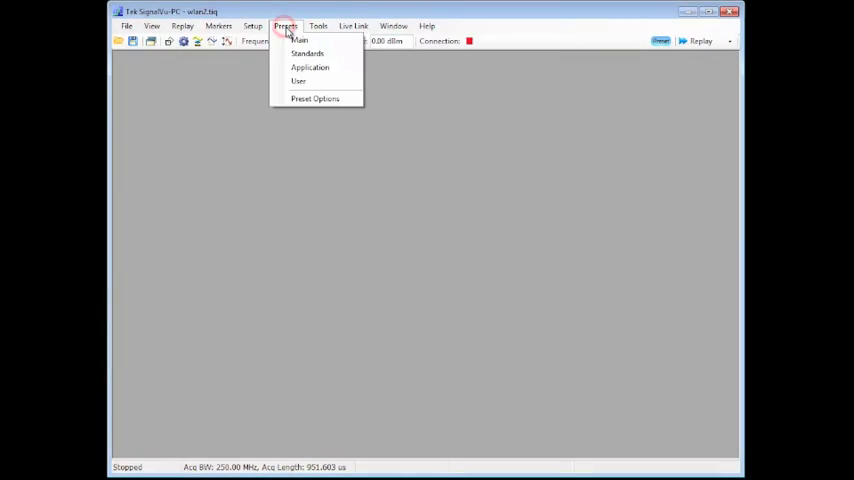
mouse_move(308, 53)
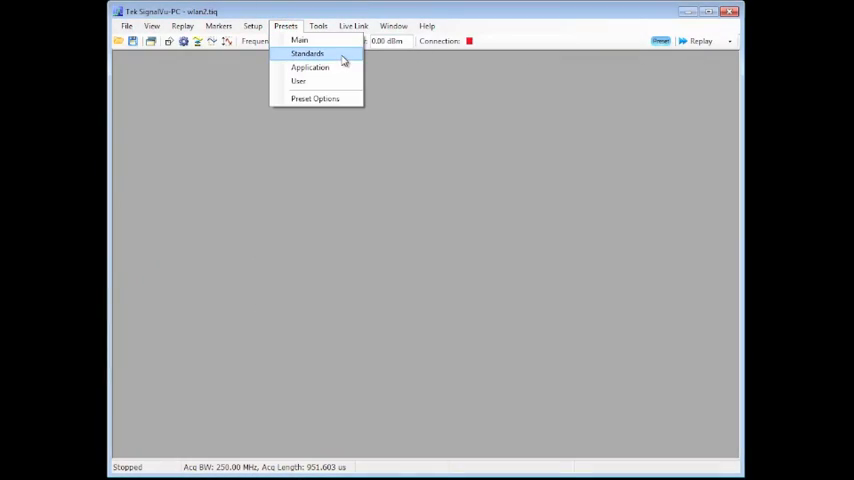
Step: Set the Standards preset to WLAN 802.11ac with 40 MHz bandwidth
click(307, 53)
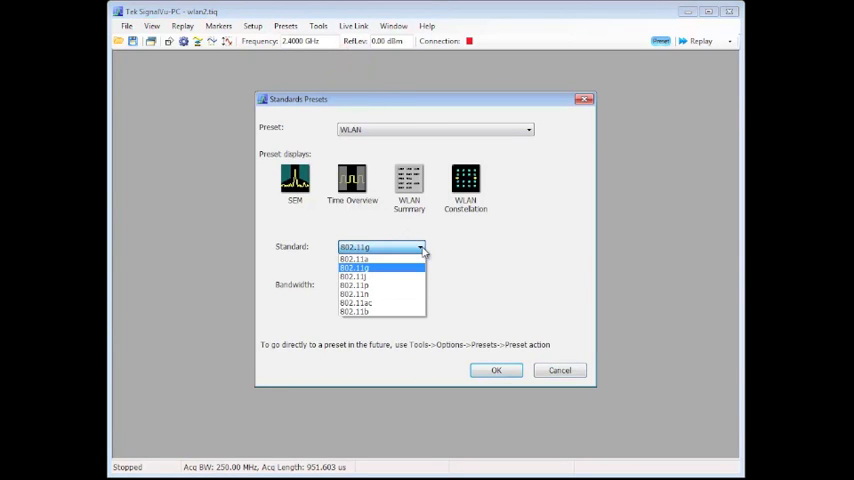
click(355, 303)
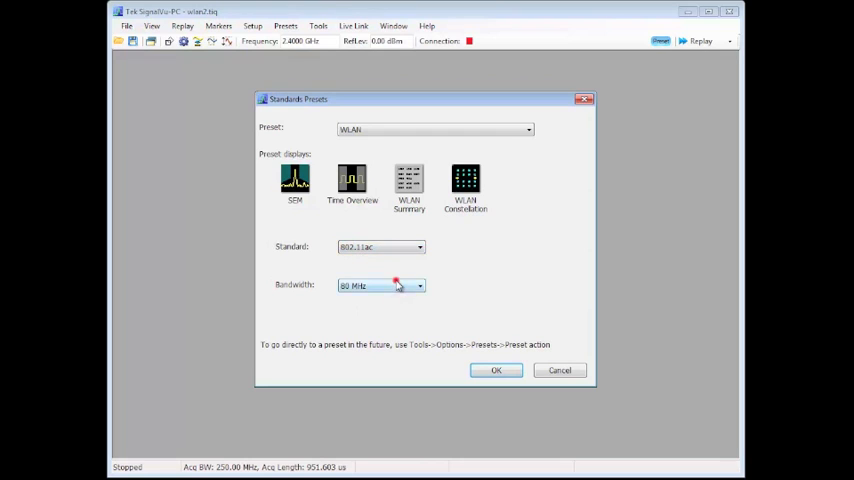
click(380, 285)
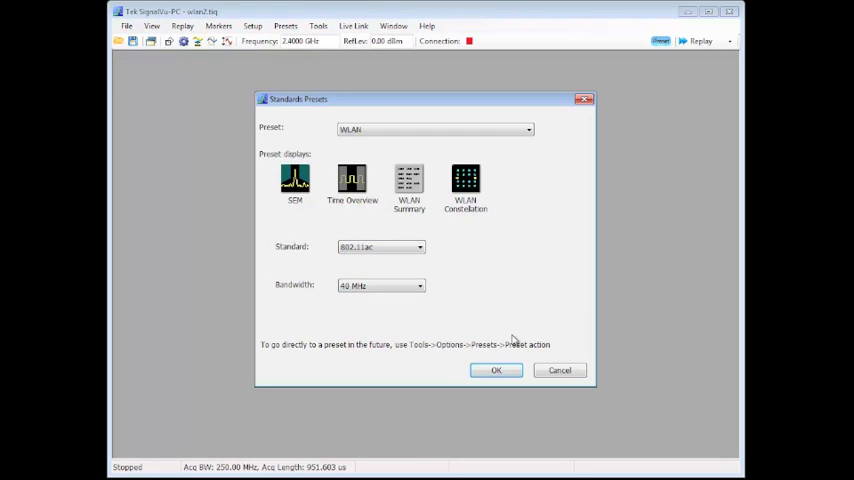
Step: Apply the 802.11ac 40 MHz preset and select the center frequency value
click(496, 370)
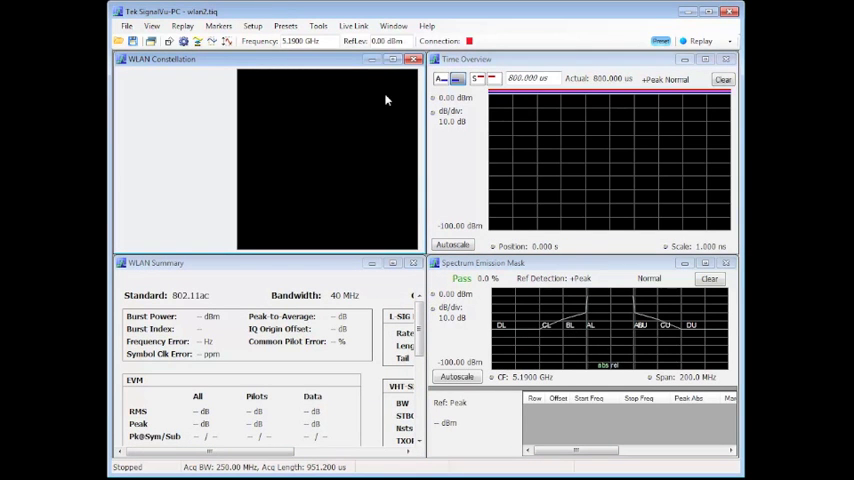
triple_click(298, 41)
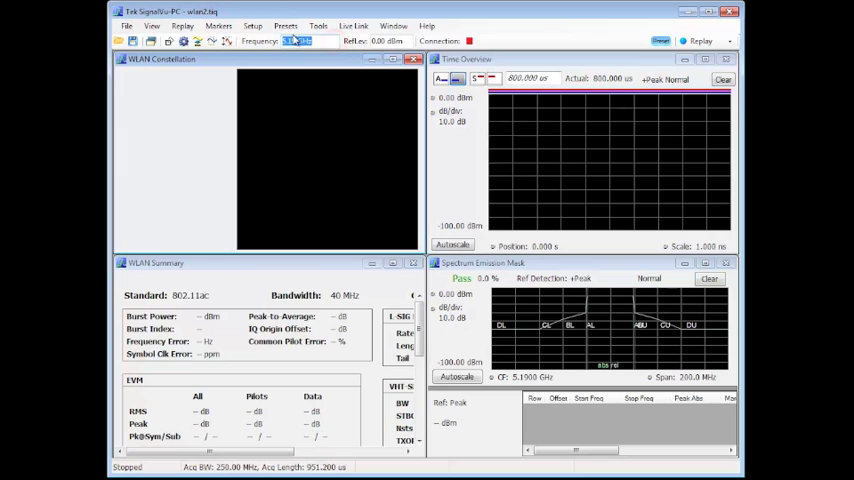